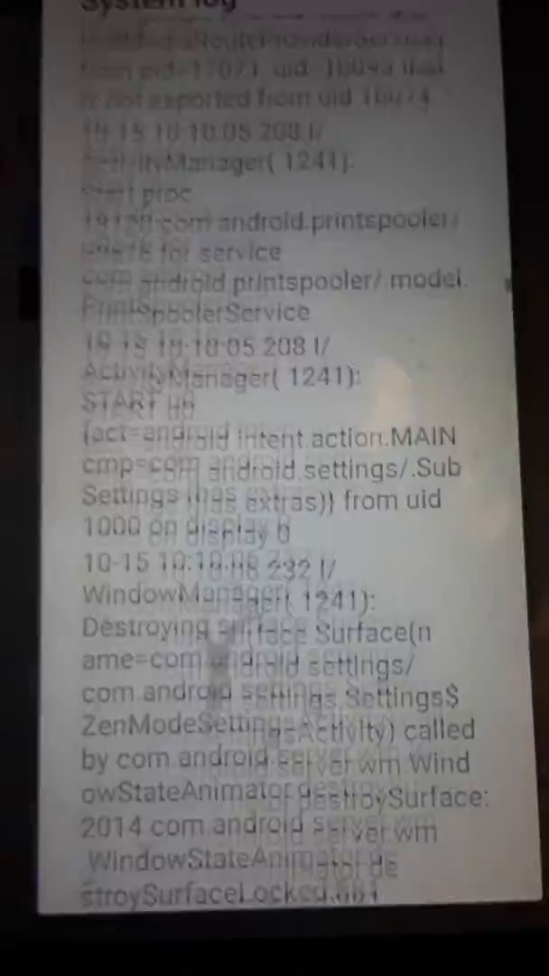
scroll("down", 3)
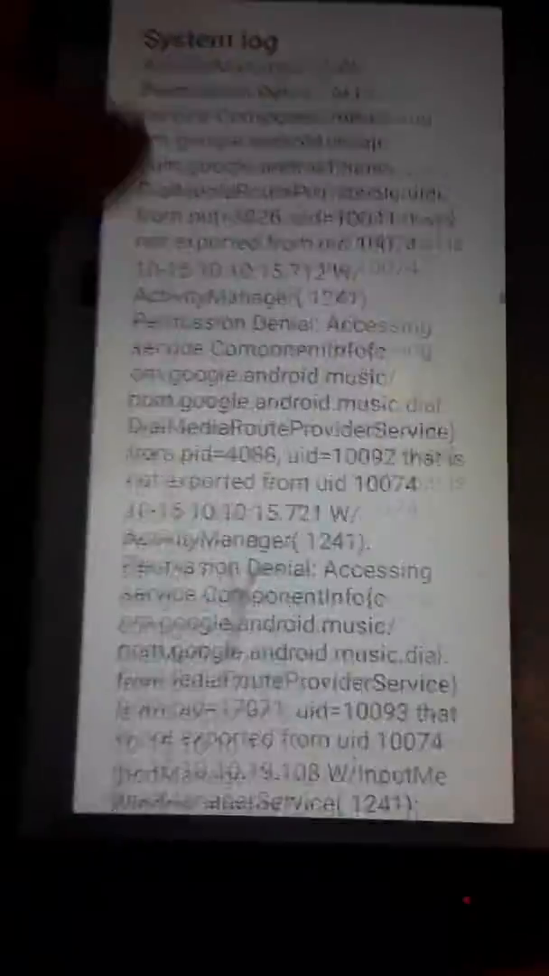
scroll("down", 3)
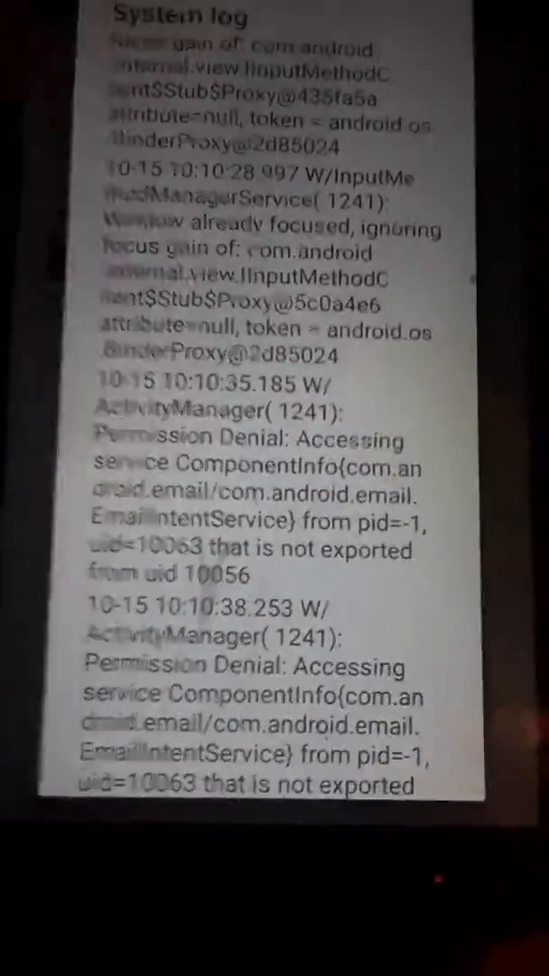